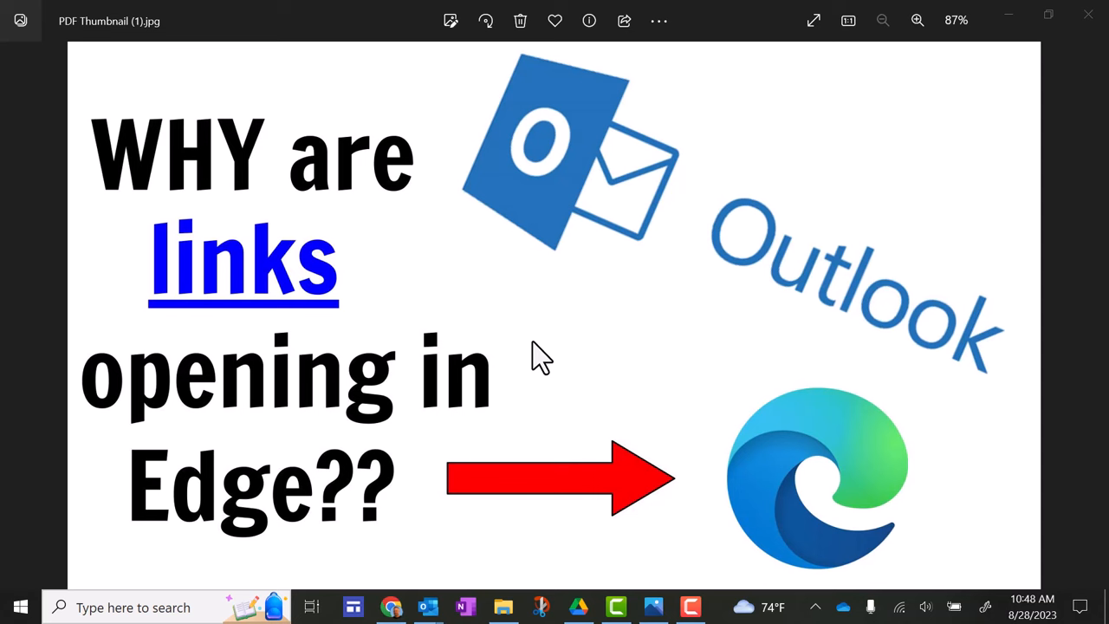
mouse_move(426, 607)
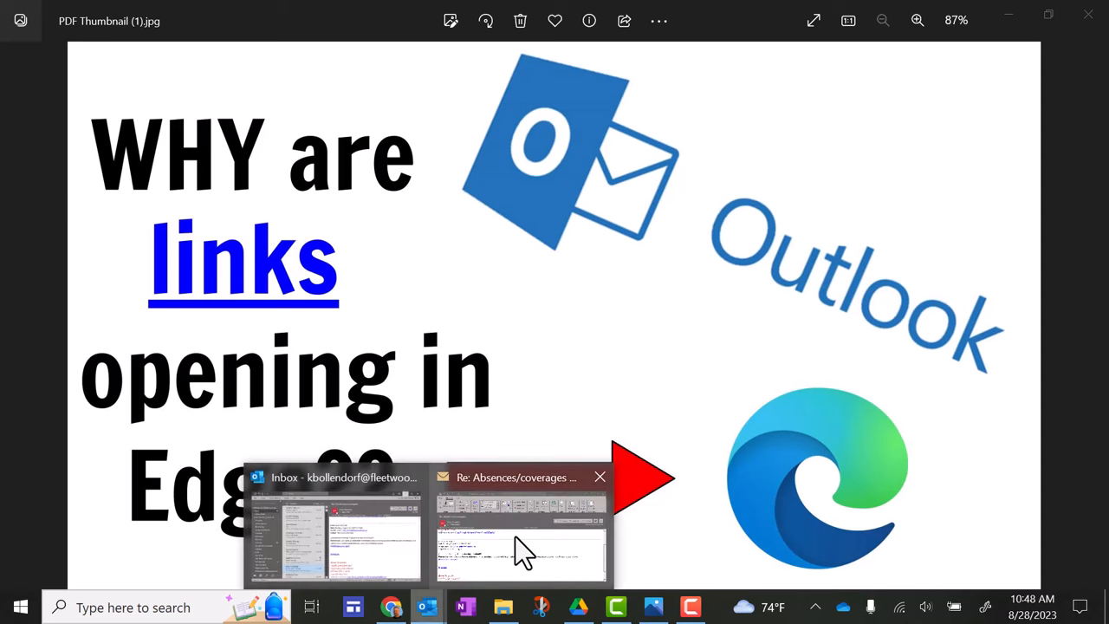
- Open the Absences/coverages email's schedule link, then return to the main Outlook inbox
left_click(520, 533)
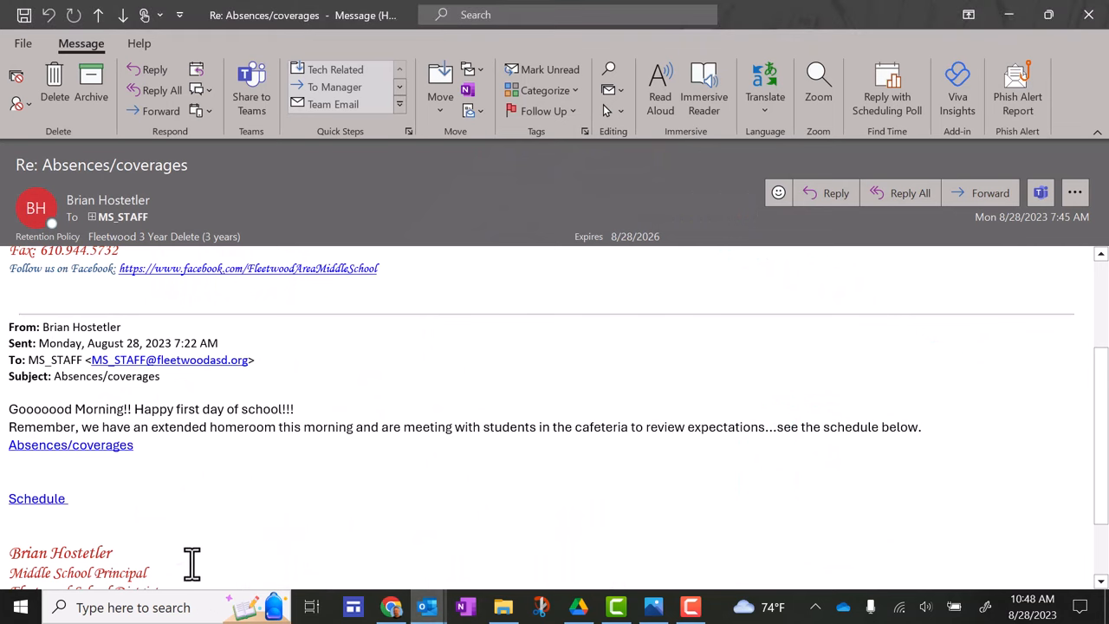
mouse_move(38, 498)
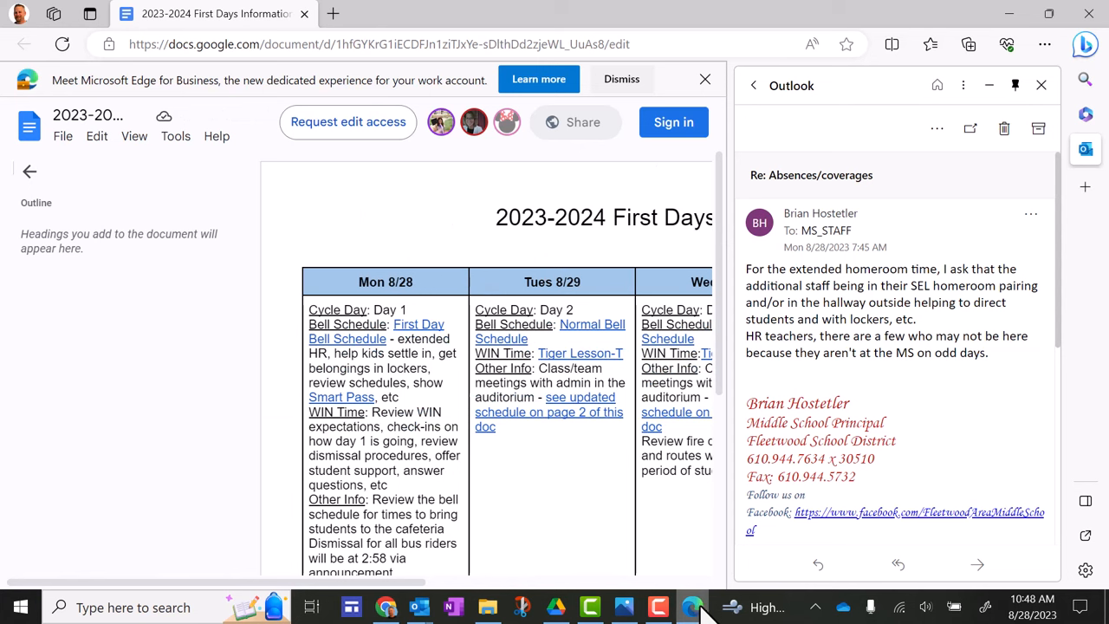
mouse_move(579, 281)
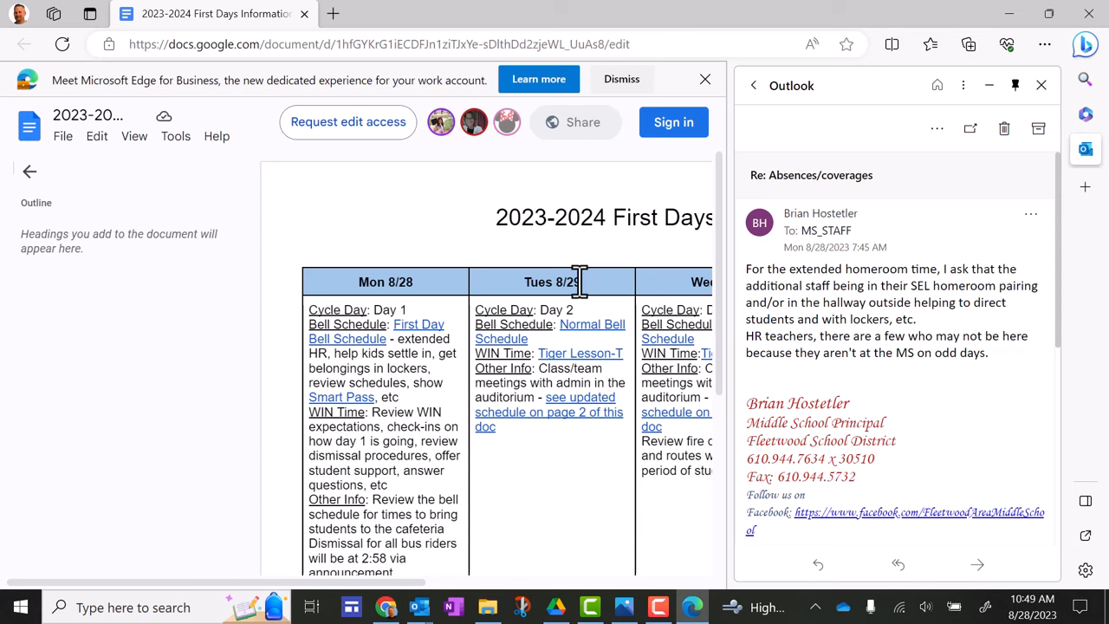
left_click(427, 606)
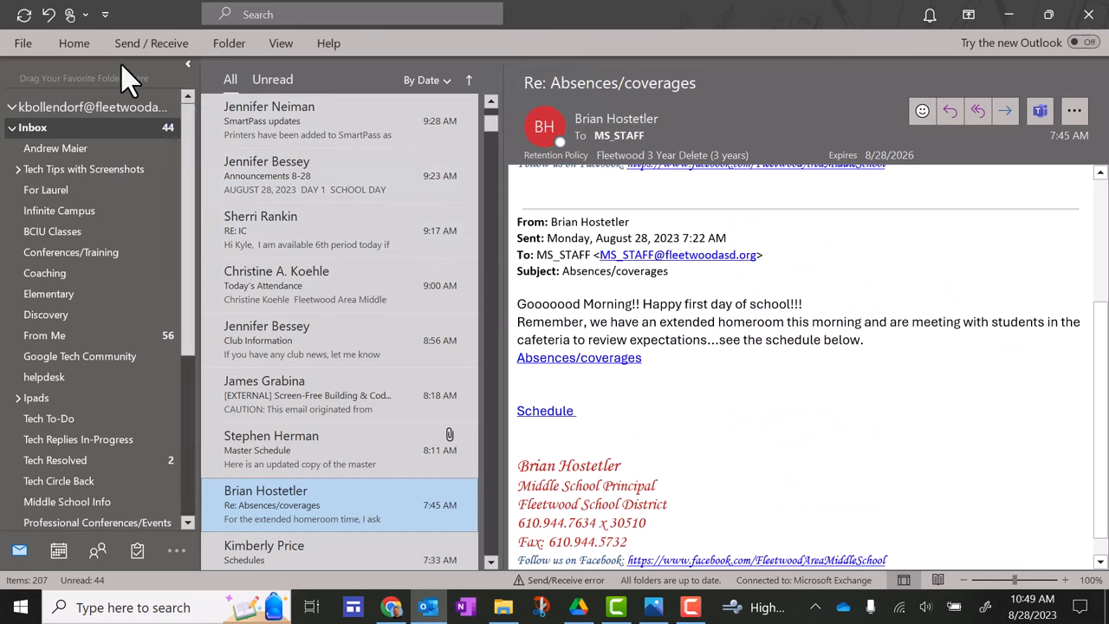
- Open the Outlook Options dialog from the File account information page
left_click(23, 42)
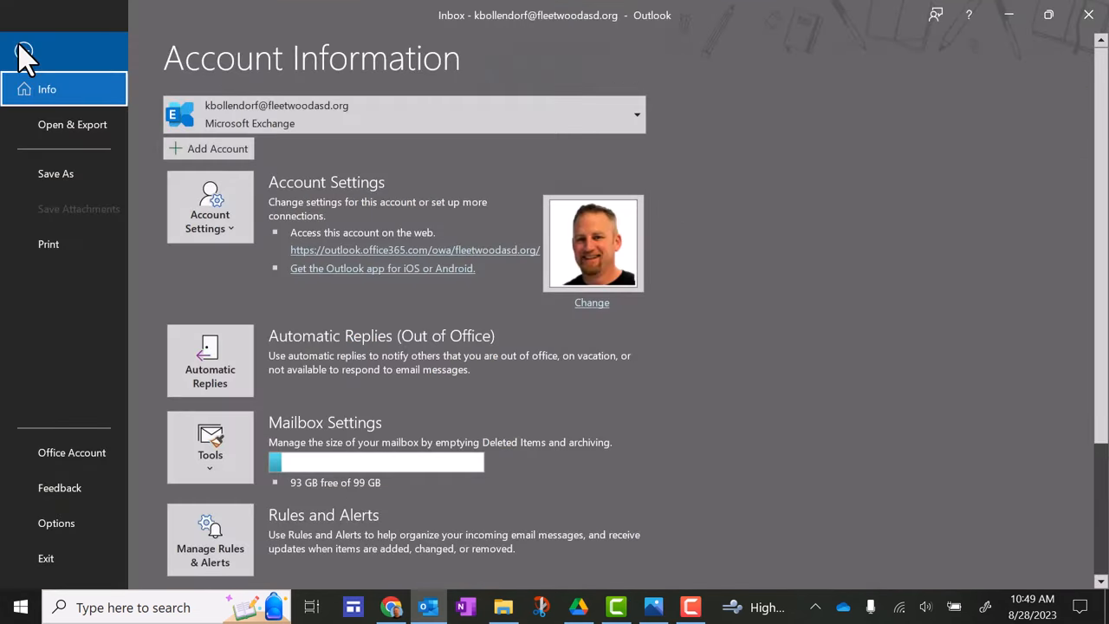
left_click(55, 523)
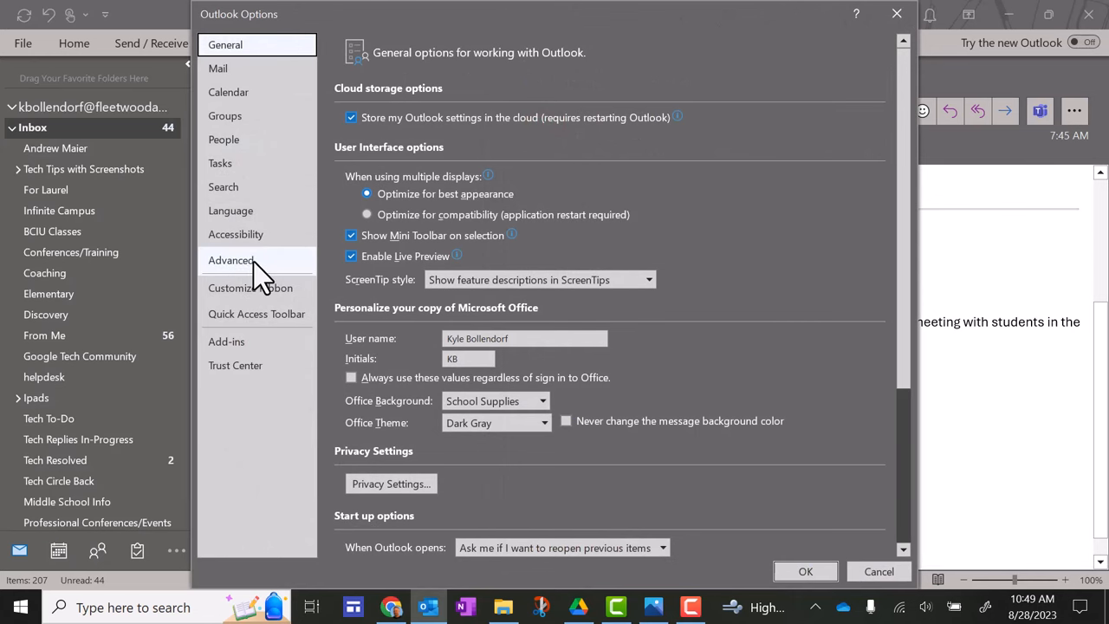
- Under Advanced, set 'Open hyperlinks from Outlook in' to Default Browser and save
left_click(231, 260)
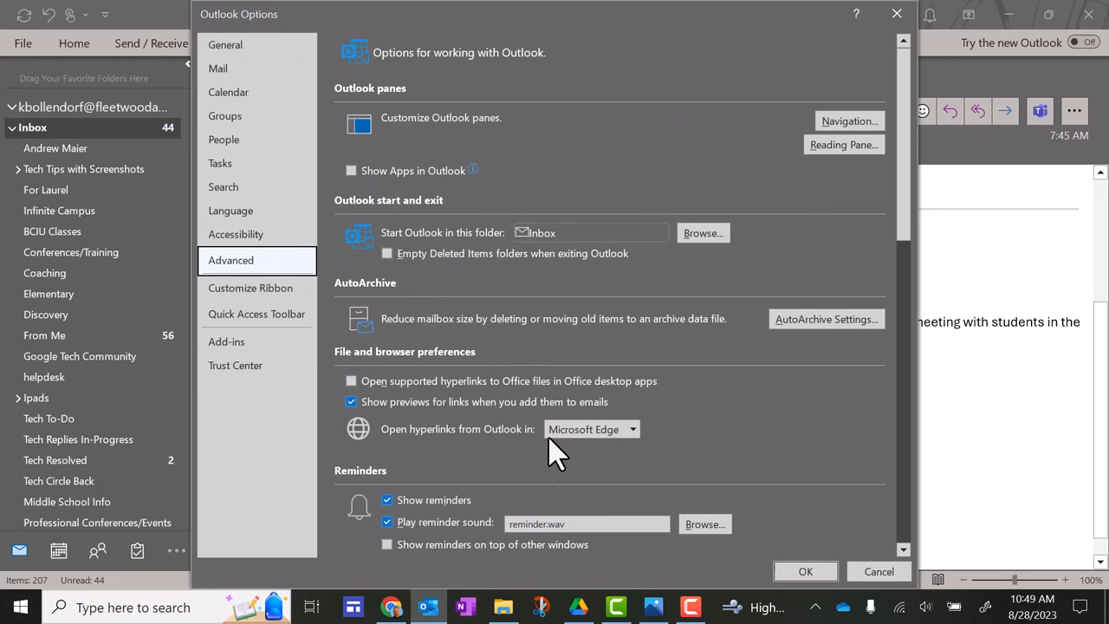
mouse_move(416, 383)
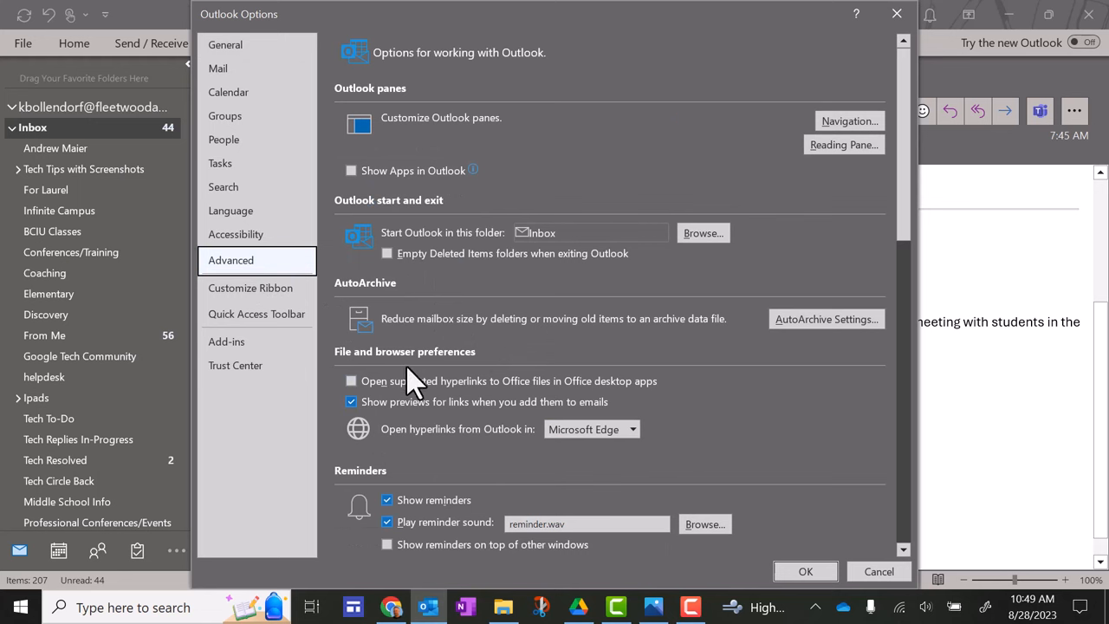
mouse_move(405, 449)
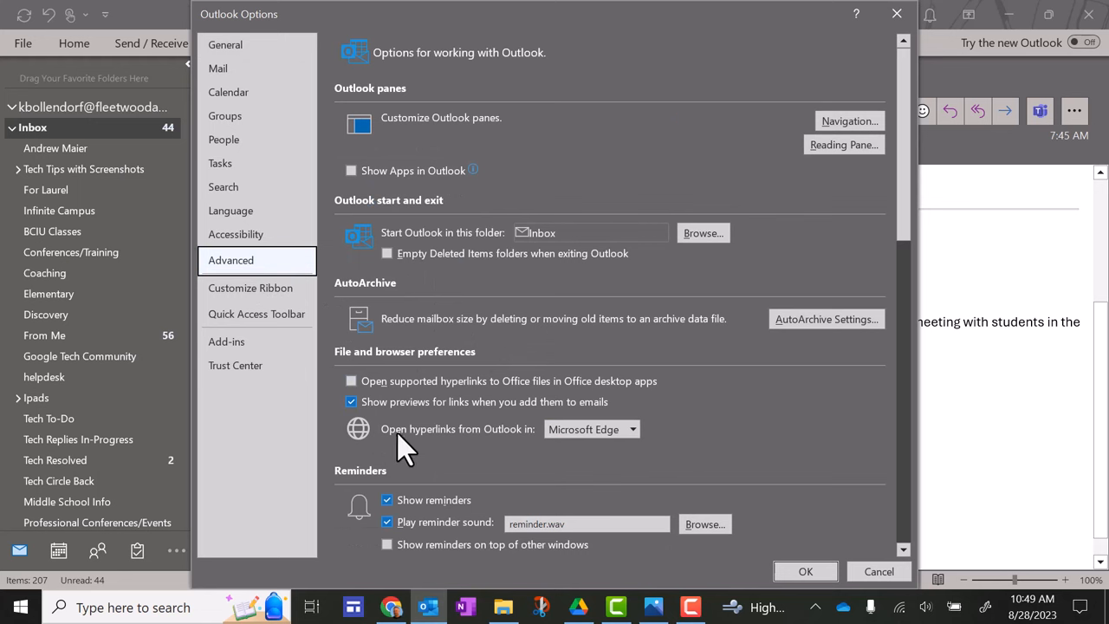
mouse_move(531, 451)
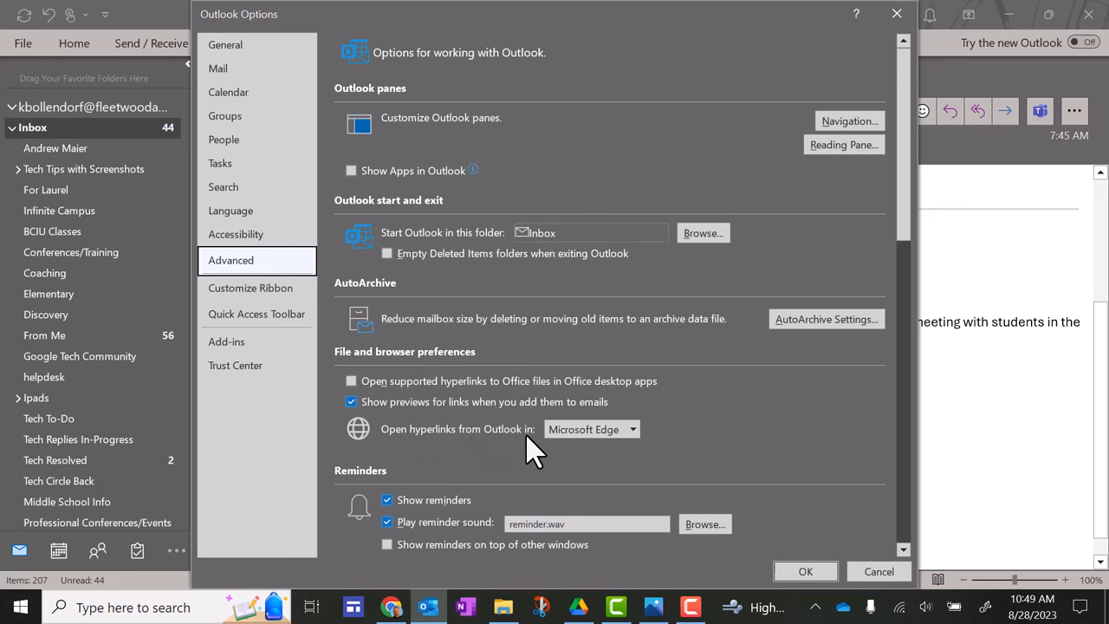
mouse_move(641, 450)
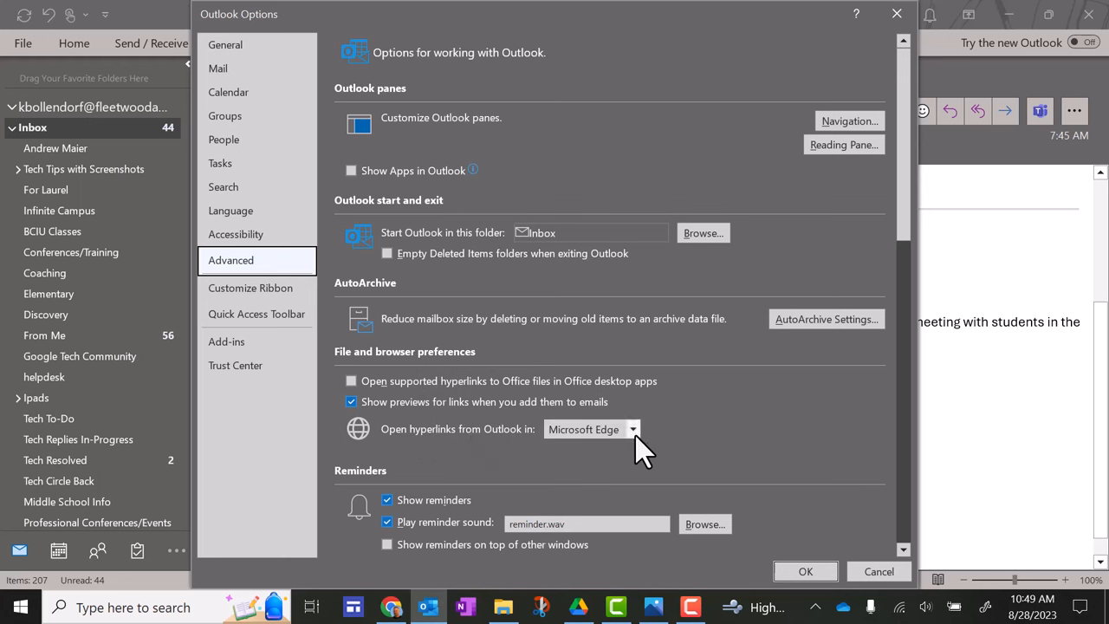
left_click(633, 429)
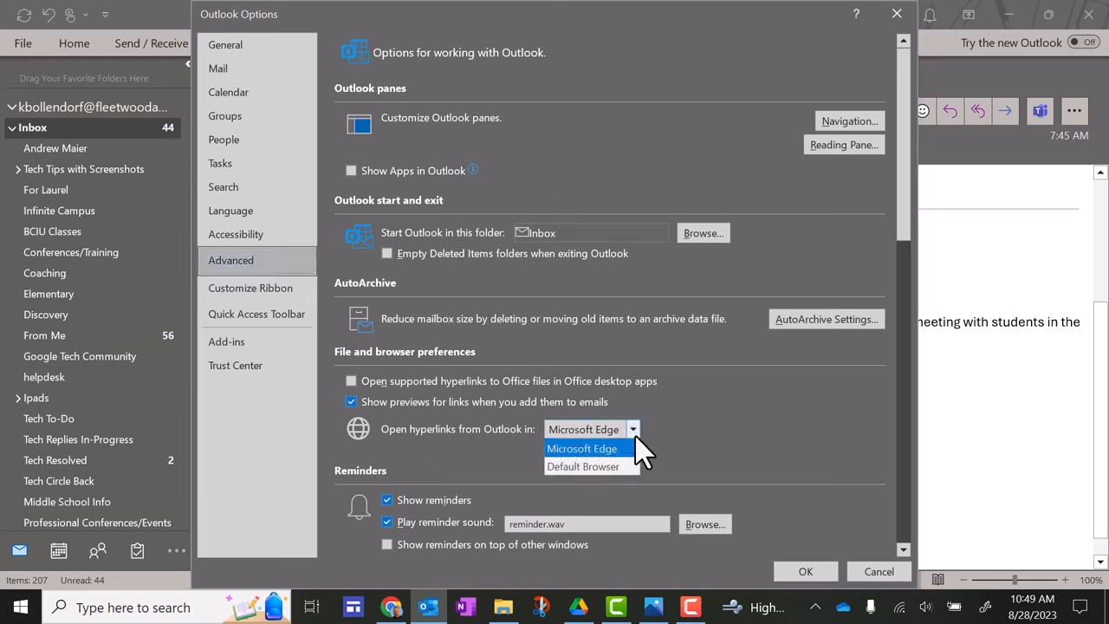
mouse_move(583, 466)
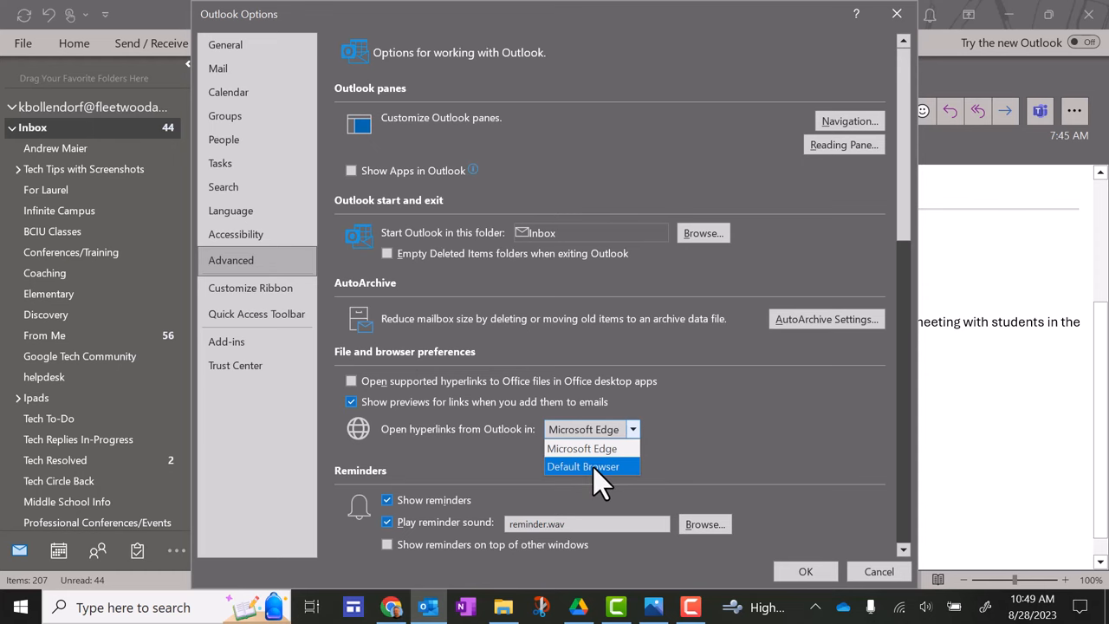
left_click(582, 466)
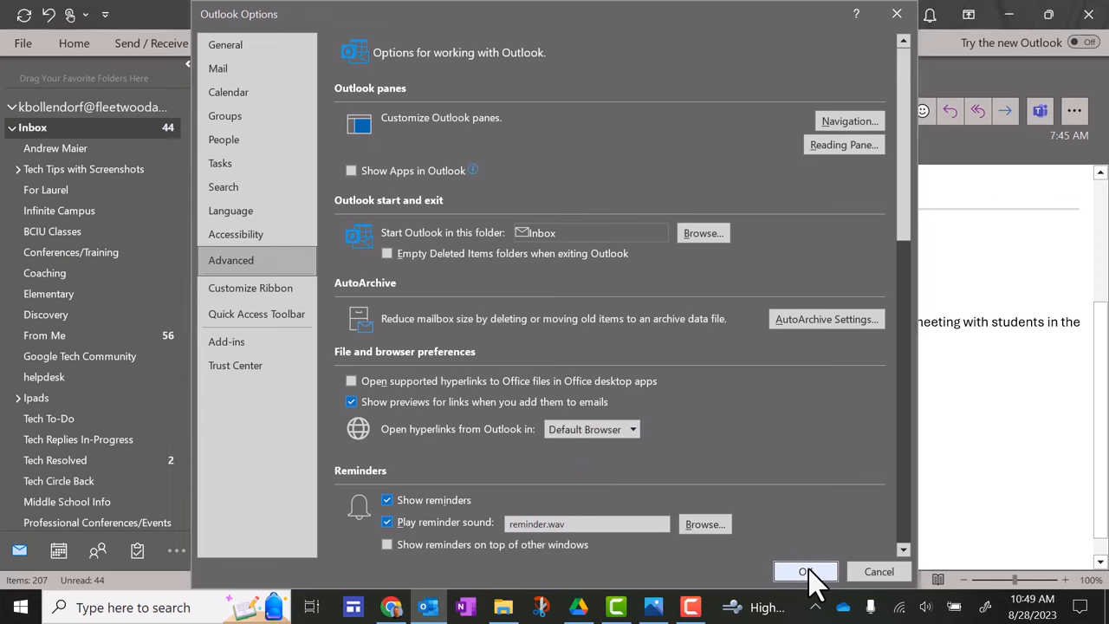
left_click(805, 571)
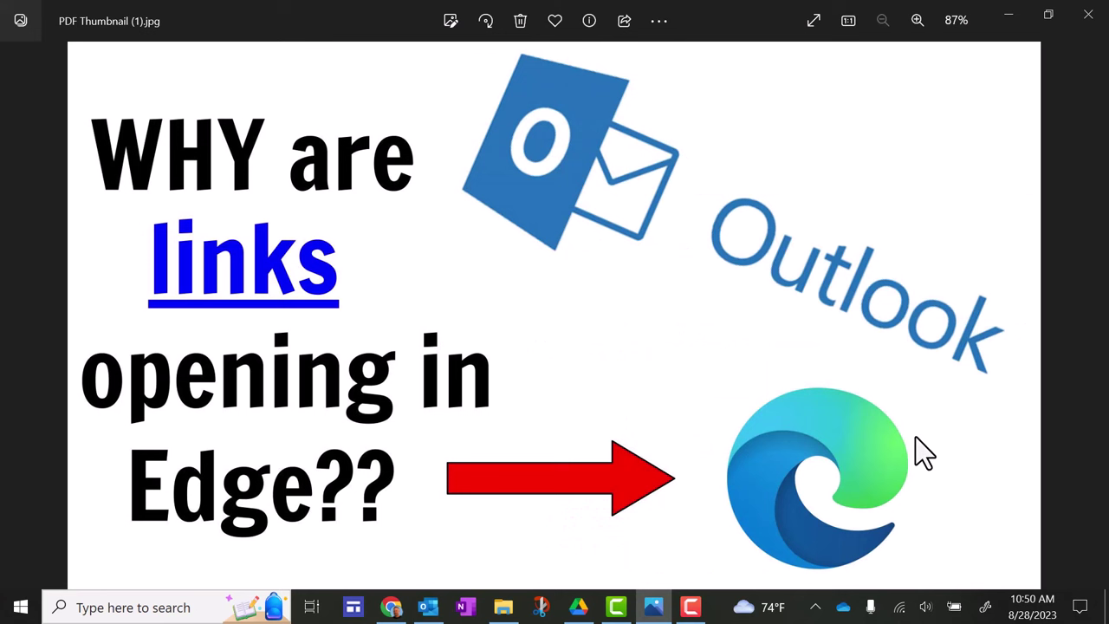
mouse_move(697, 581)
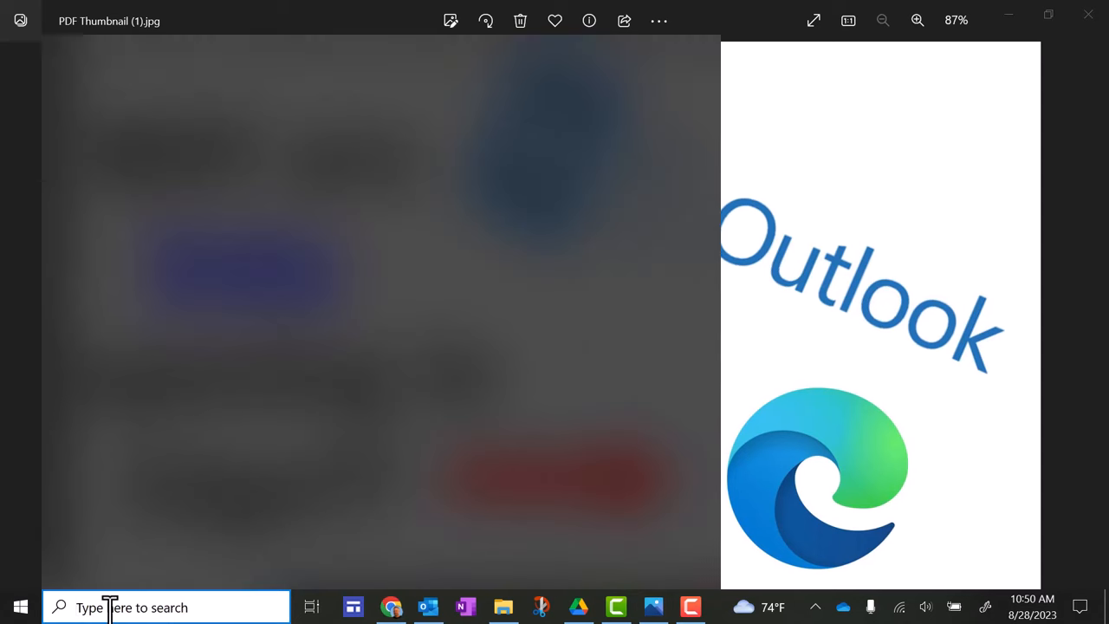
- Search the taskbar for 'default apps' and open the Default apps settings
type("defaul")
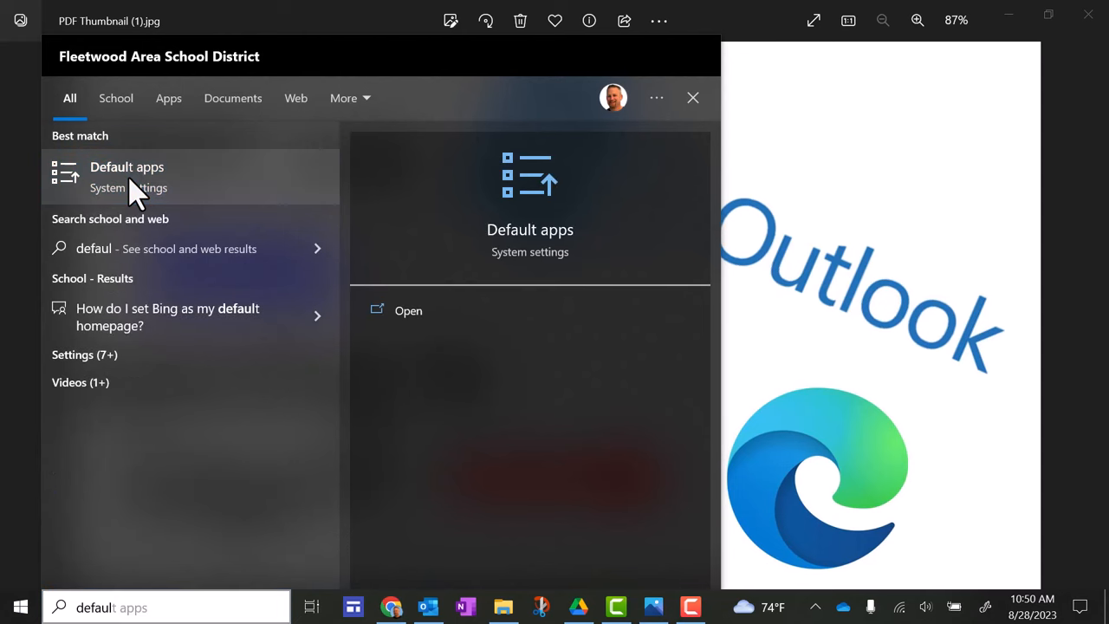
left_click(127, 177)
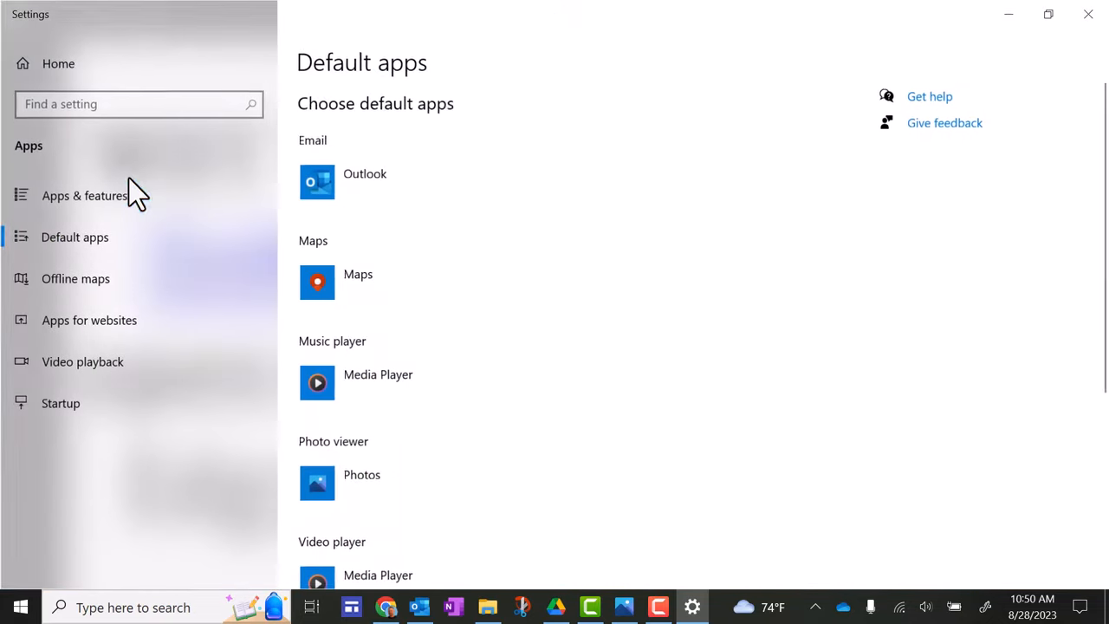
- Scroll to Web browser and open the Google Chrome choice list to confirm it
scroll("down", 3)
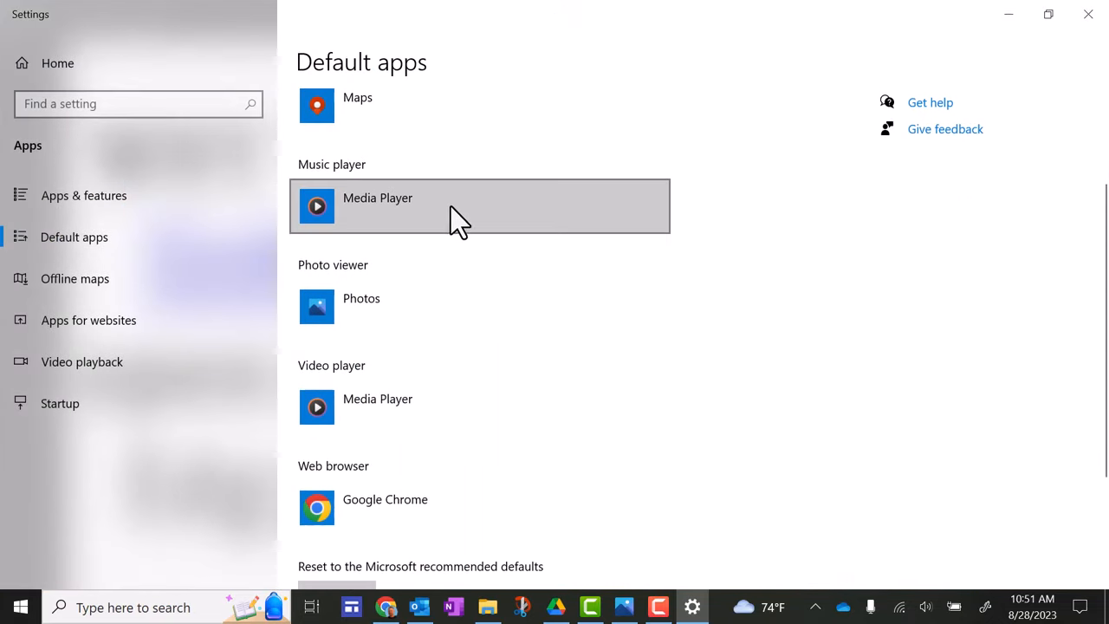
scroll("down", 3)
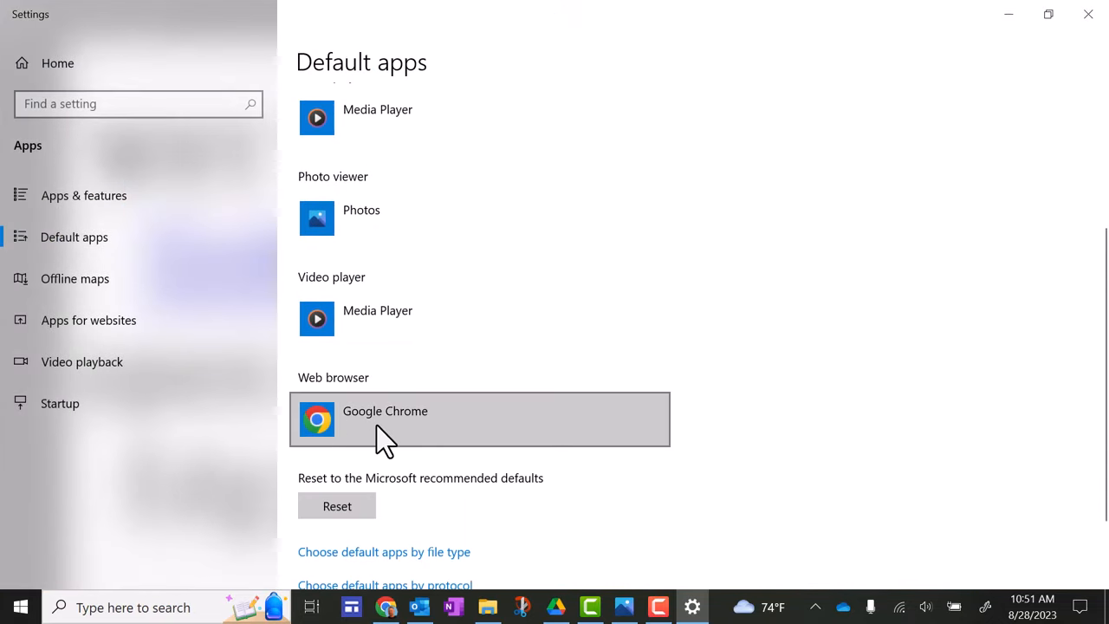
mouse_move(623, 429)
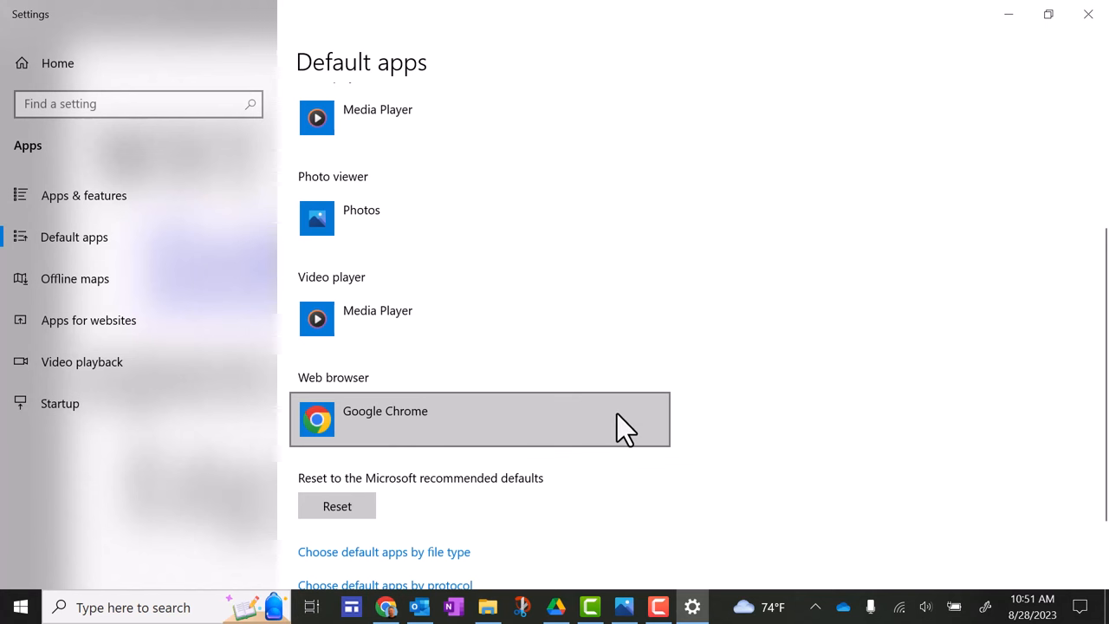
left_click(479, 419)
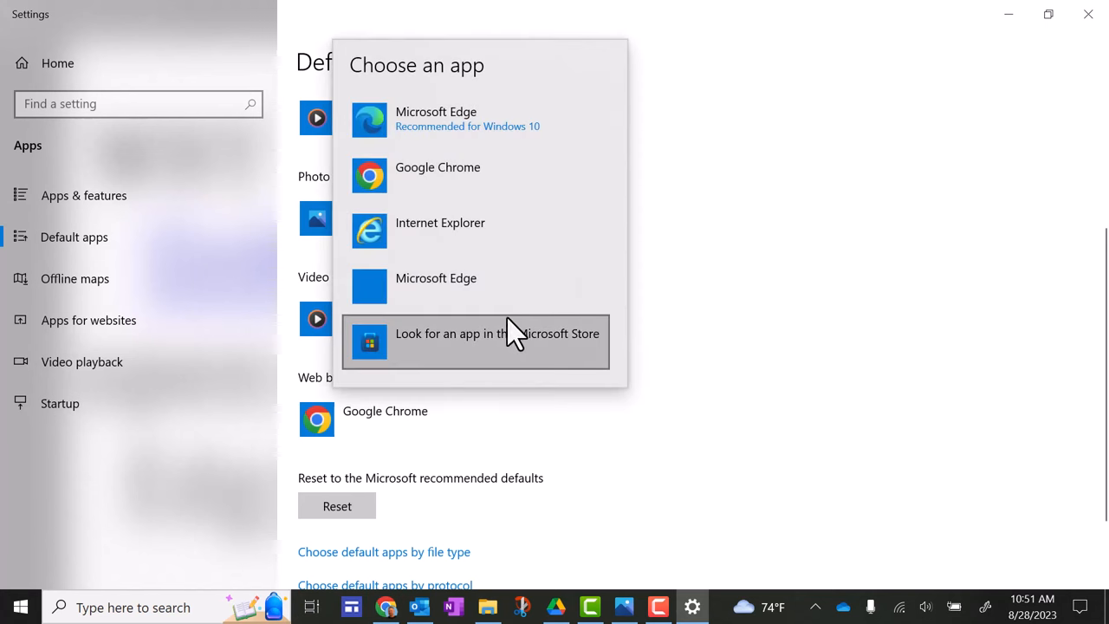
mouse_move(502, 156)
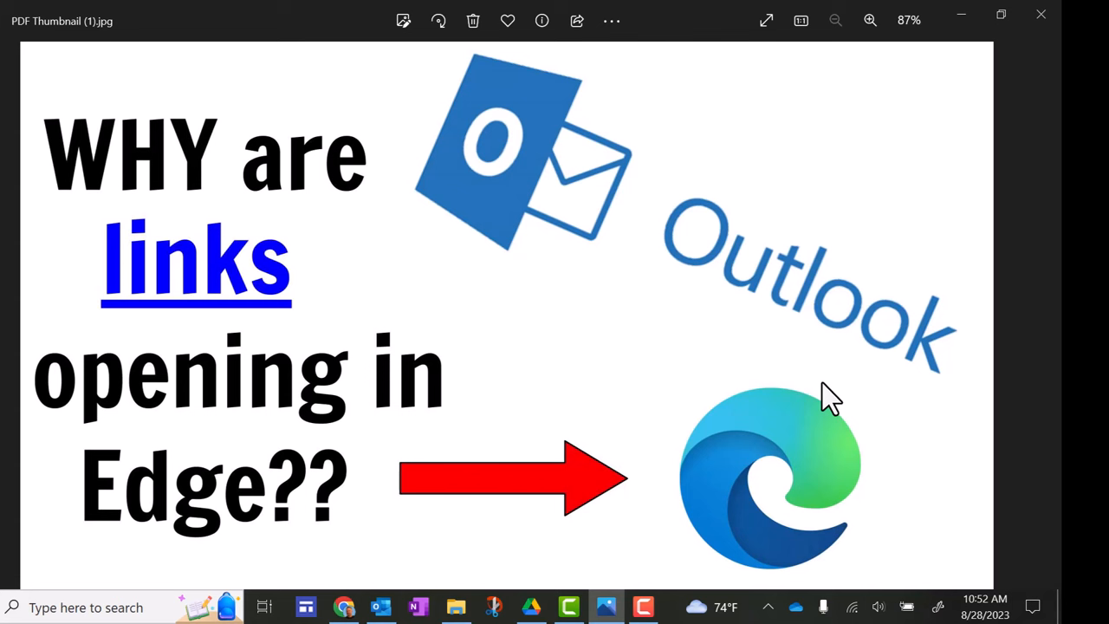
scroll("down", 3)
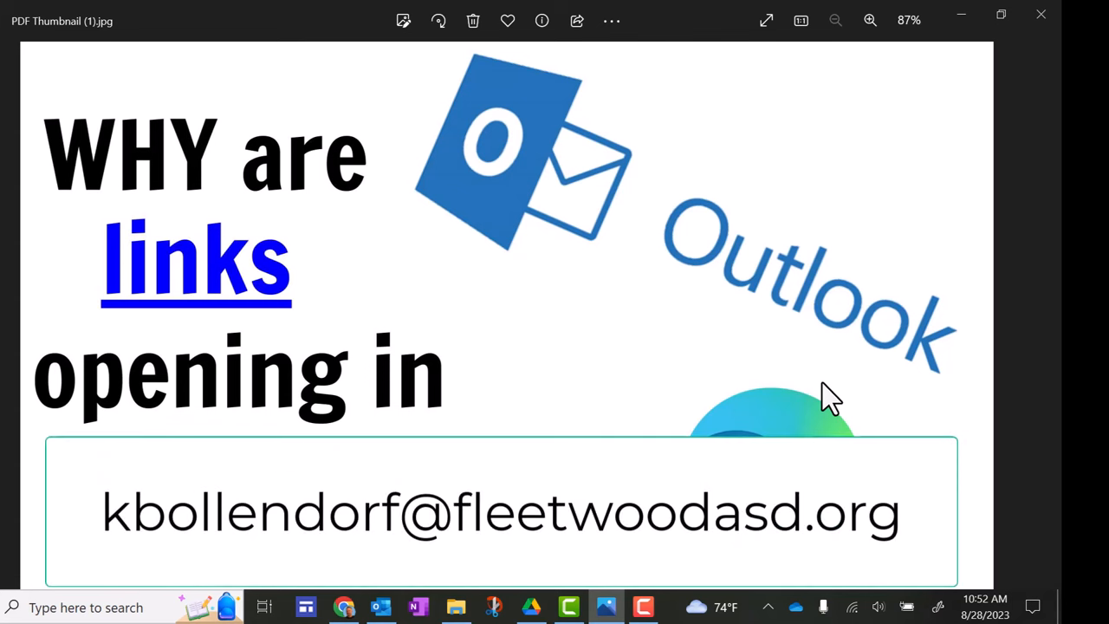